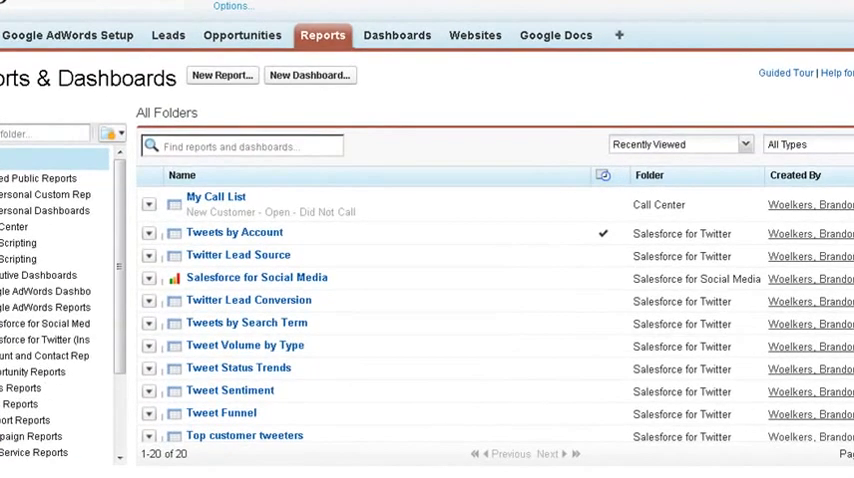
Step: Search for 'my call' and open the My Call List report
text(my call list)
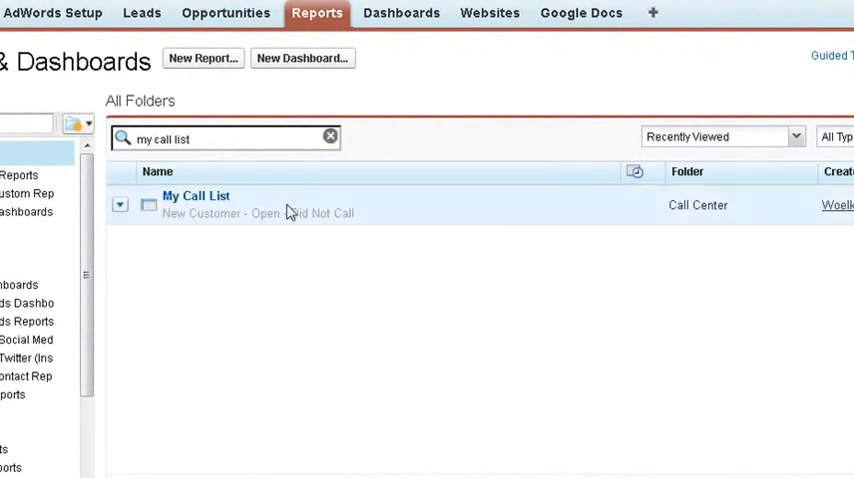
click(330, 136)
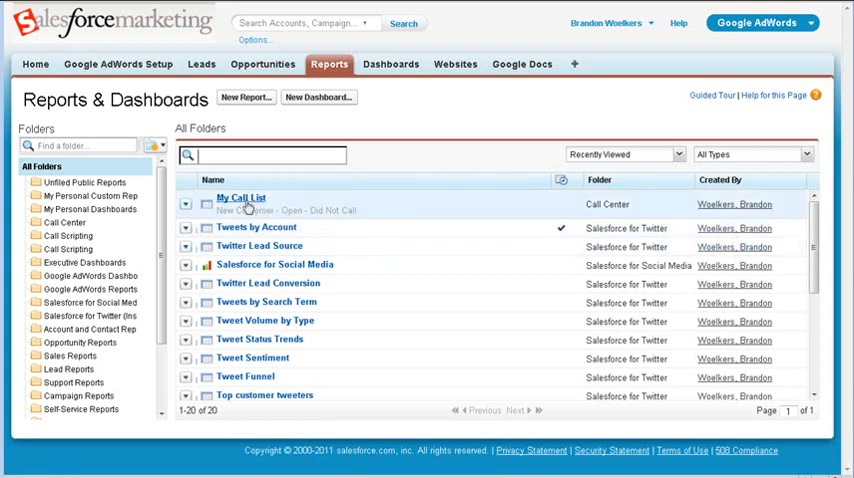
click(240, 196)
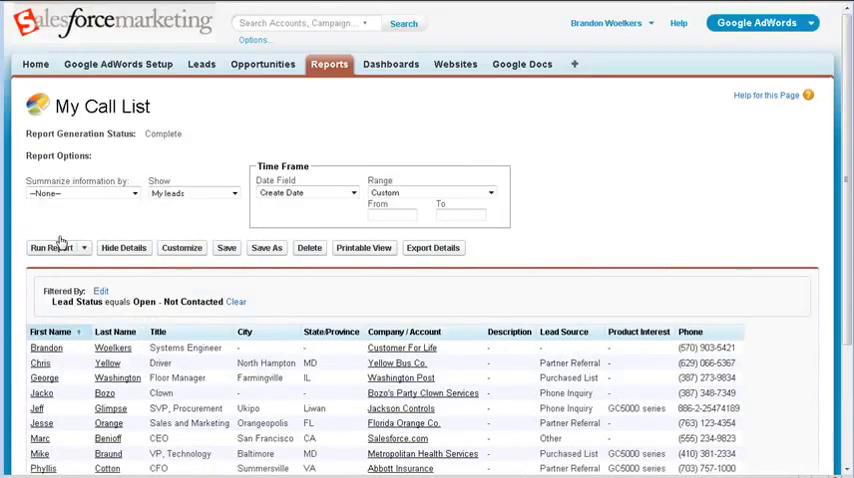
Step: Run the report and reveal the Summarize information by options
click(684, 332)
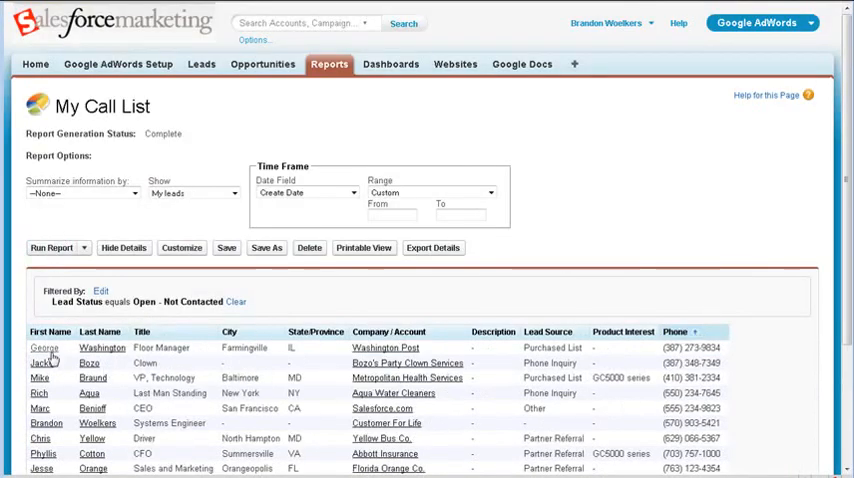
click(36, 348)
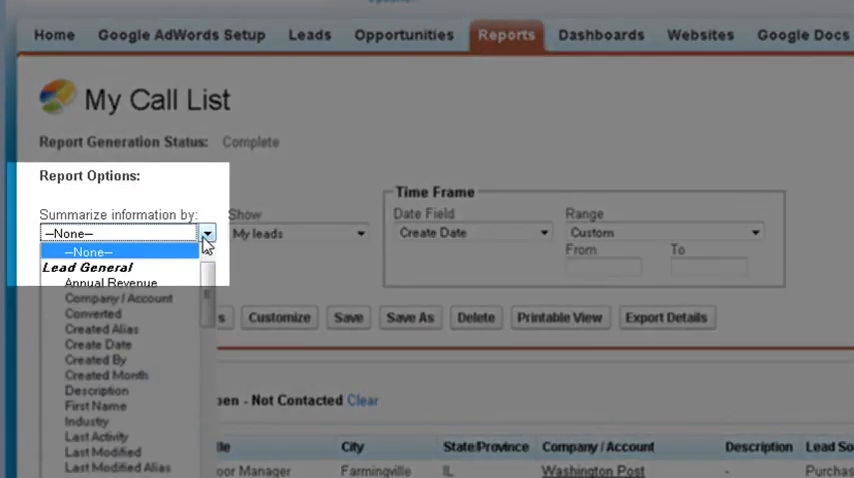
Step: Summarize the report by State/Province and rerun it to show record counts per state
scroll(down, 3)
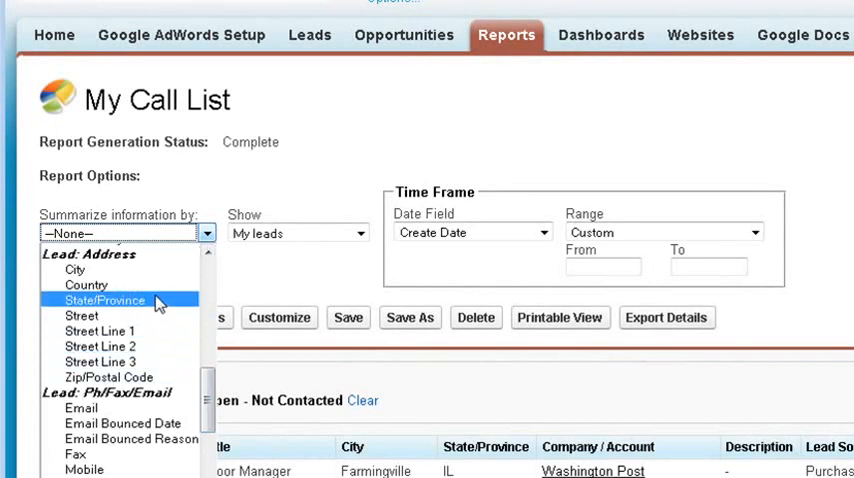
click(104, 300)
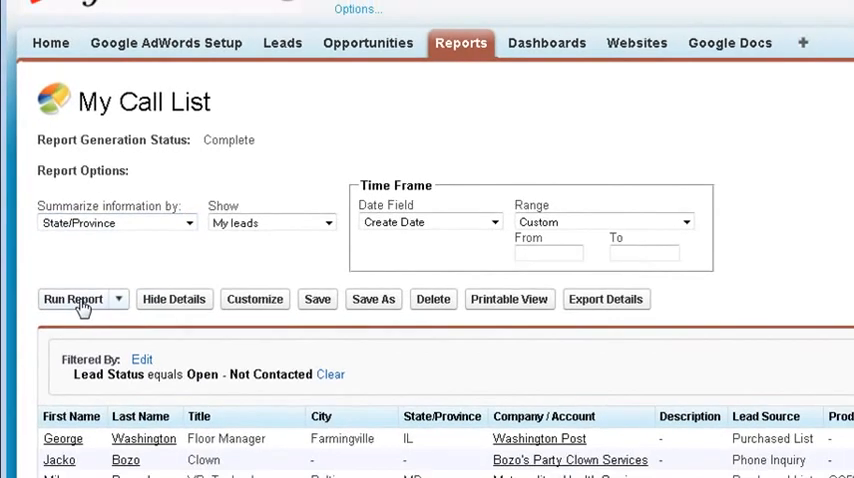
click(72, 300)
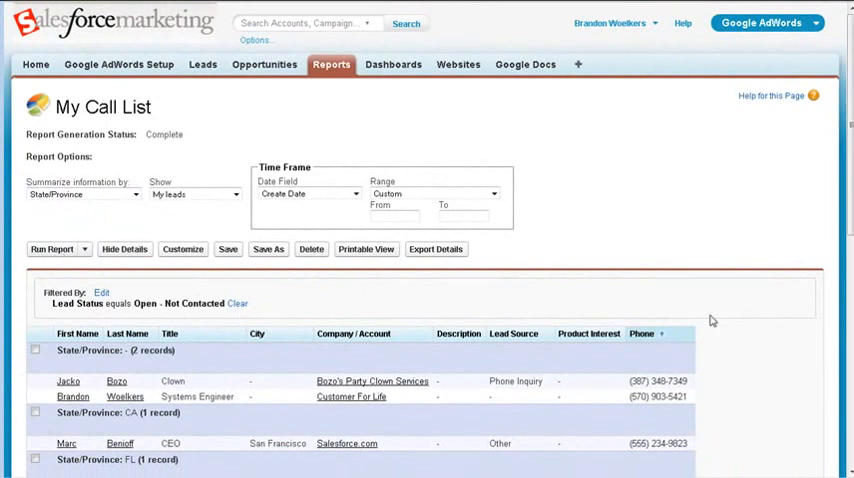
scroll(down, 3)
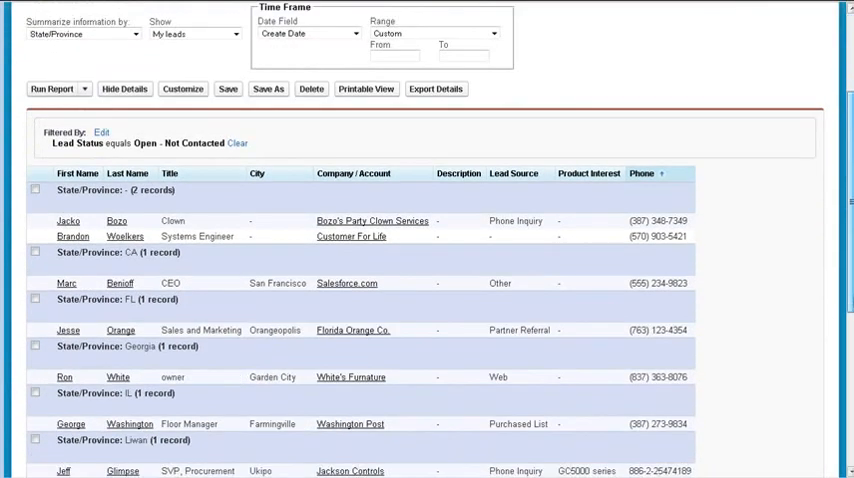
scroll(down, 3)
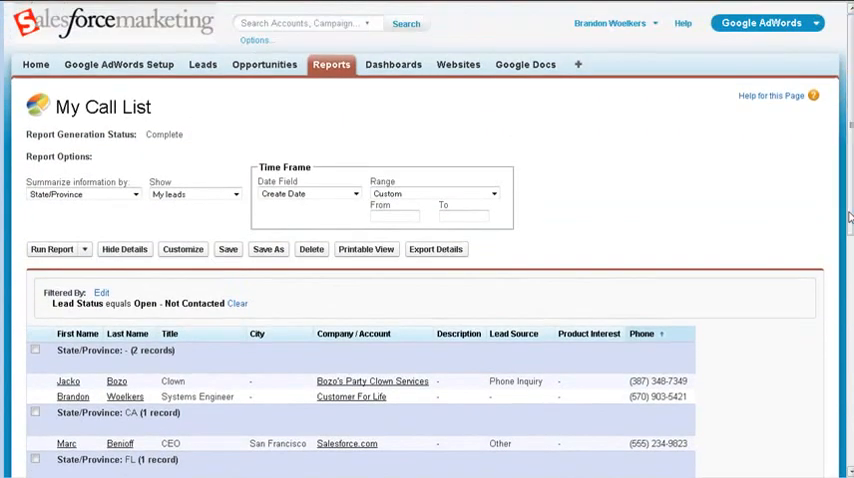
click(194, 194)
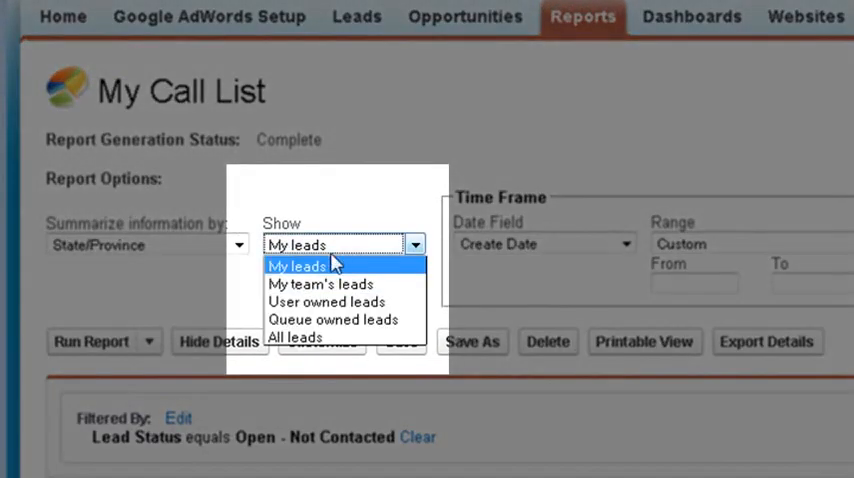
click(292, 336)
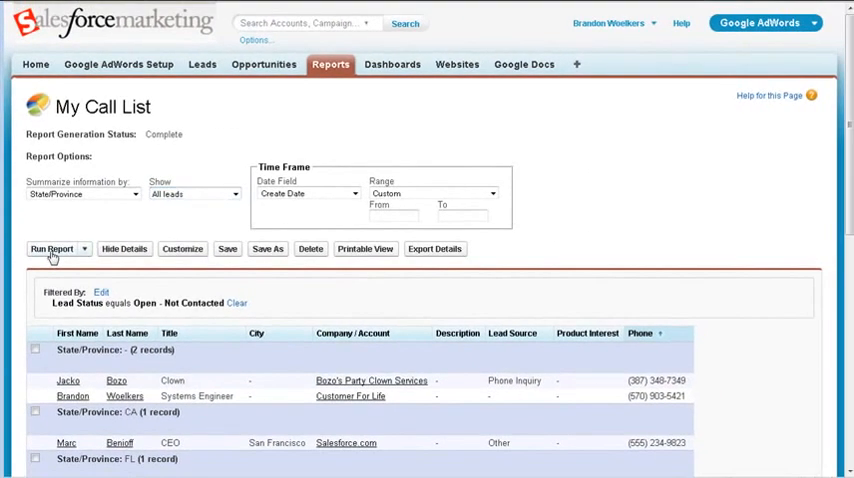
mouse_move(56, 256)
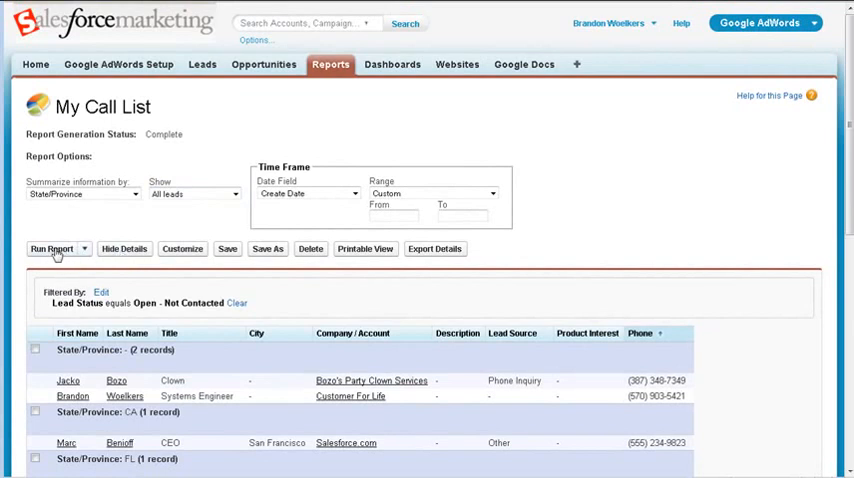
click(196, 192)
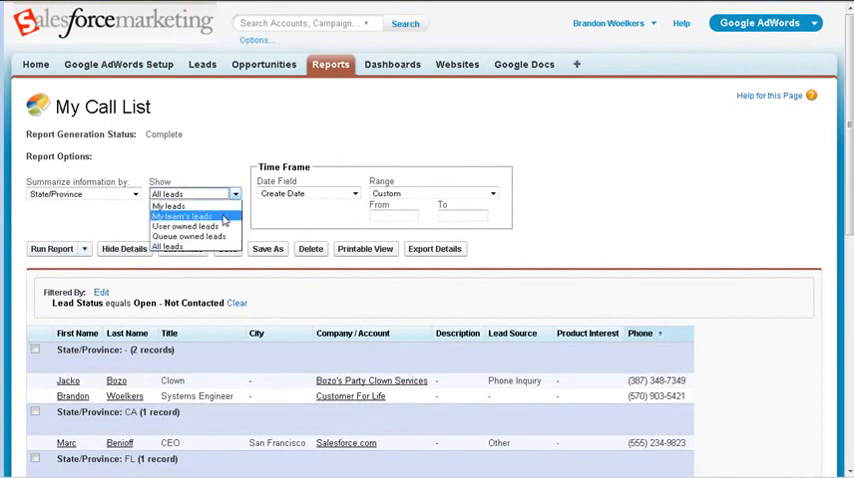
click(168, 204)
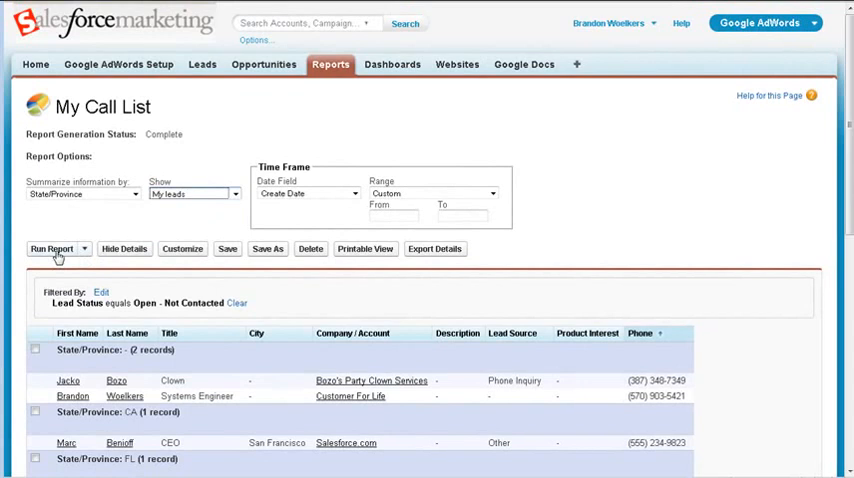